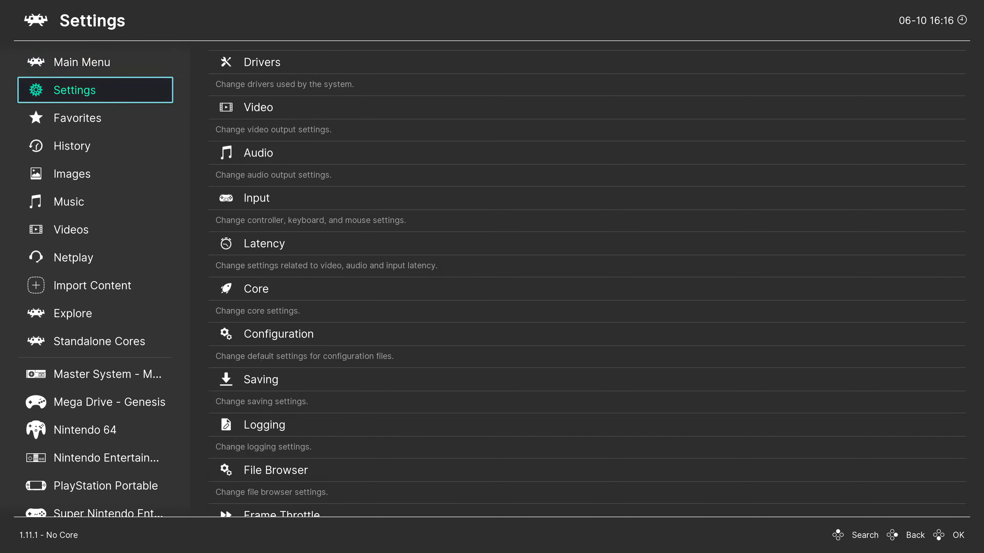
Choose dinput as the controller driver in the driver settings
click(261, 62)
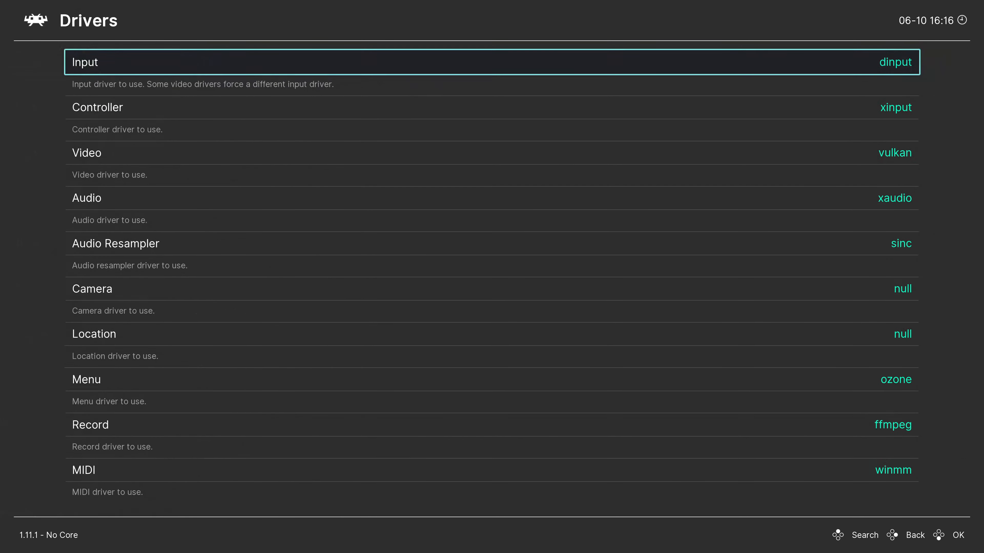
key(Down)
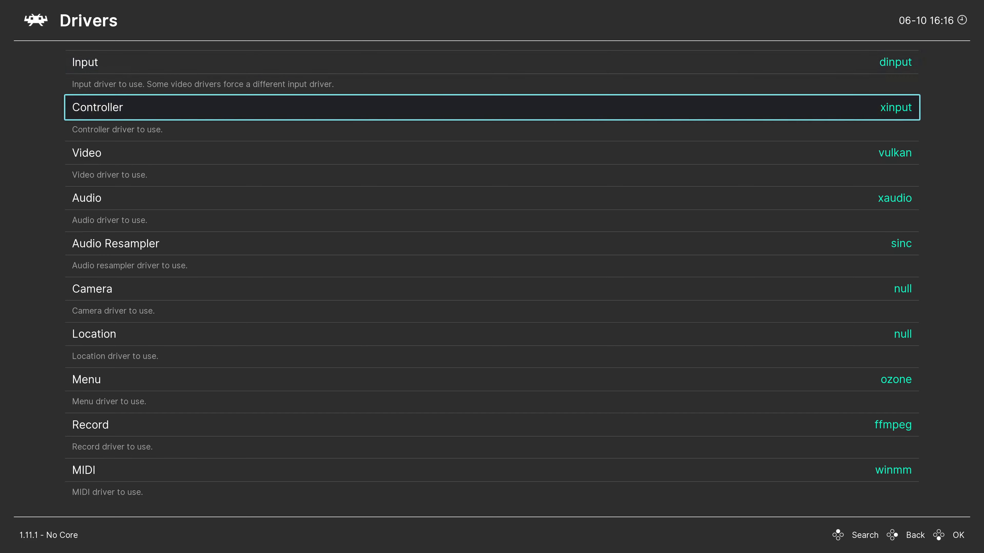
click(489, 110)
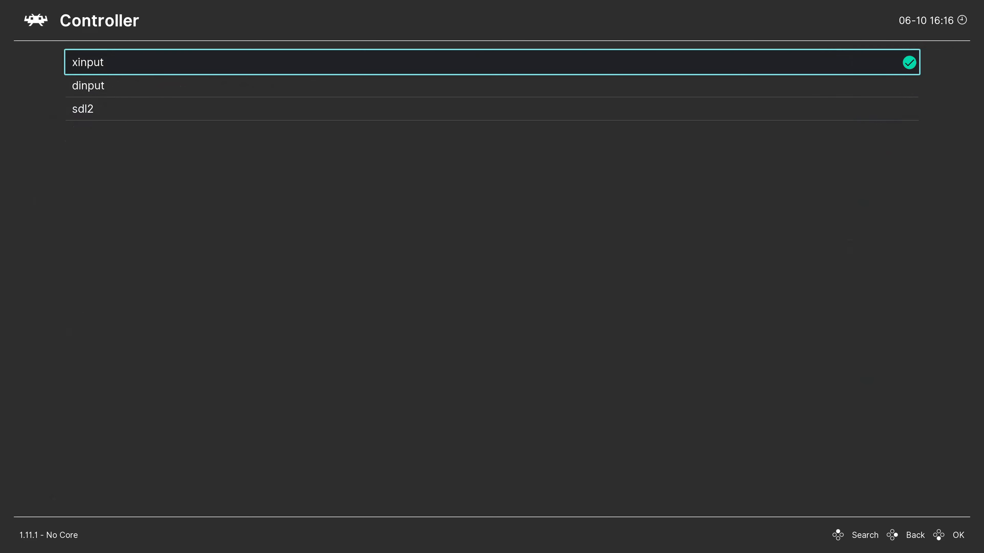
key(Down)
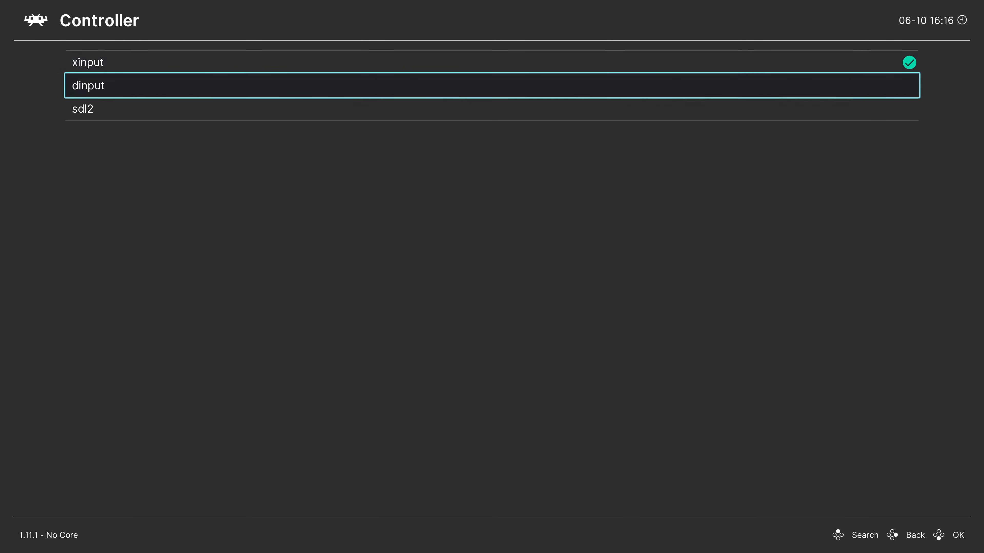
key(Up)
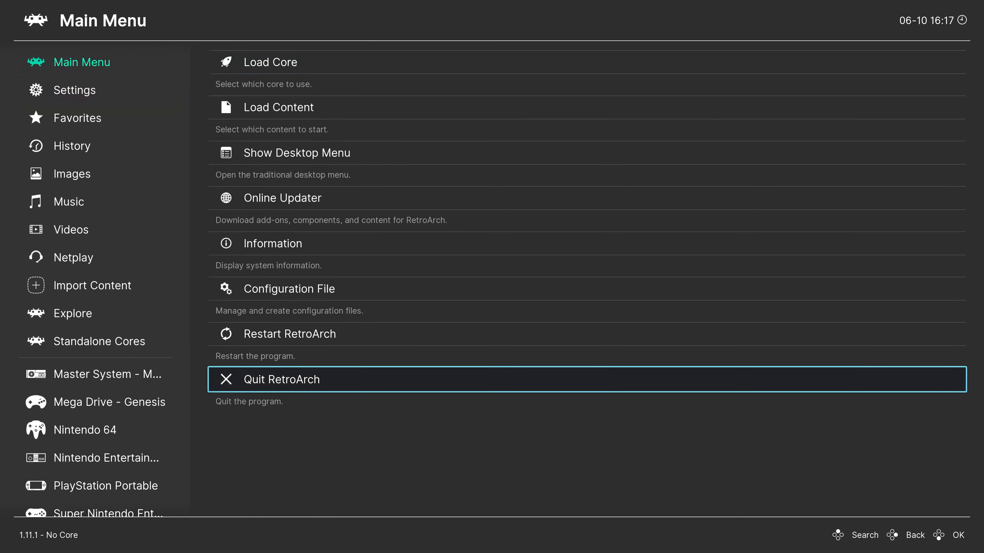
Reach the Hotkeys entry in the input settings
click(75, 90)
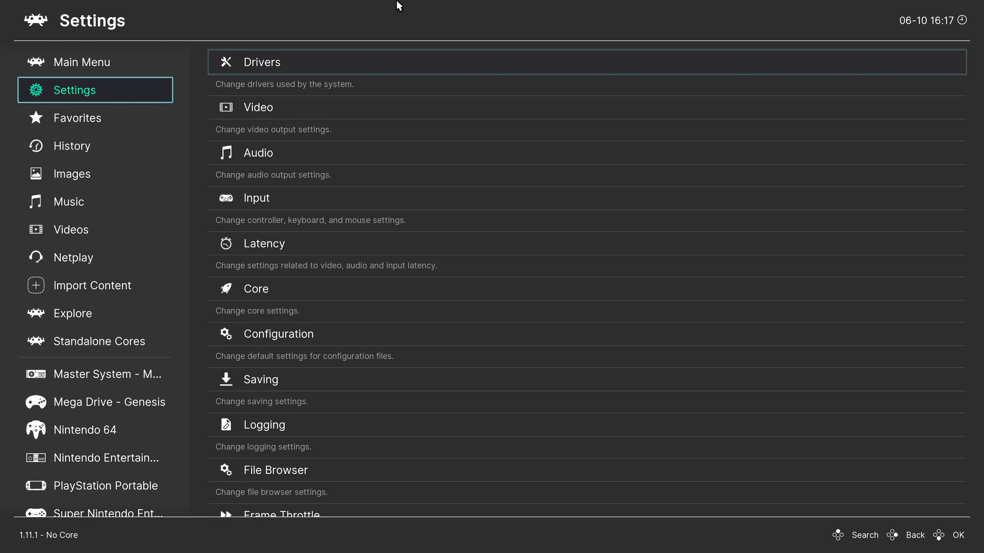
scroll(down, 3)
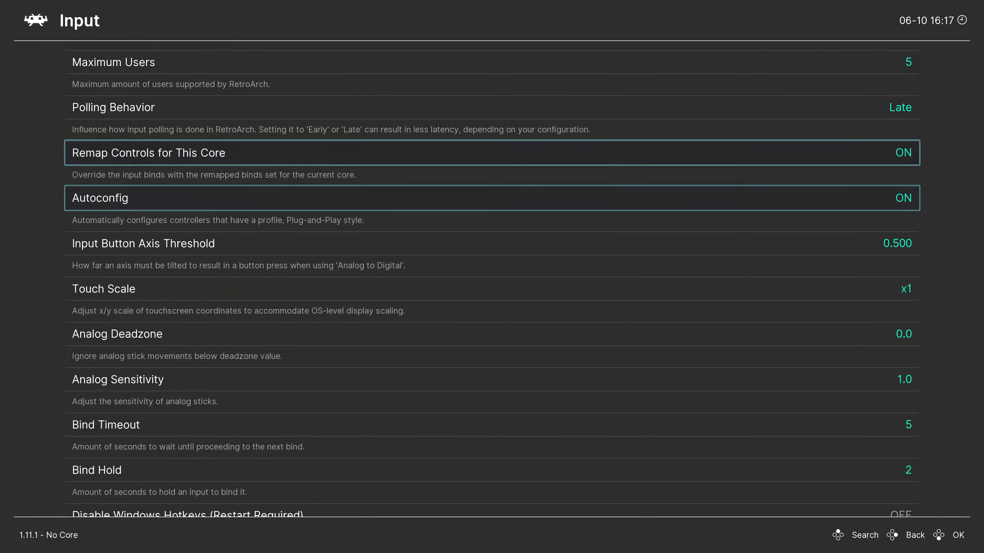
scroll(down, 3)
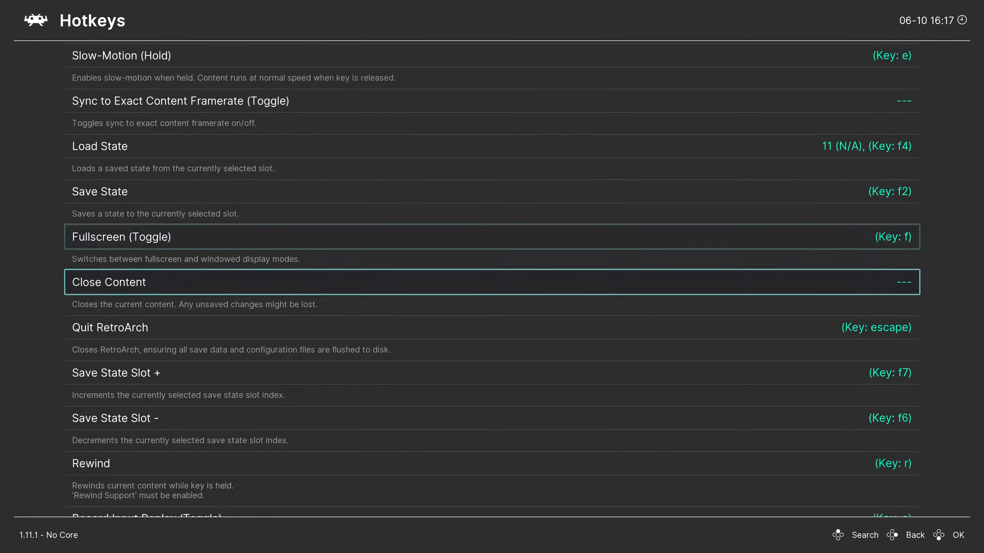
Scroll the hotkeys list down to the Menu (Toggle) entry
scroll(down, 3)
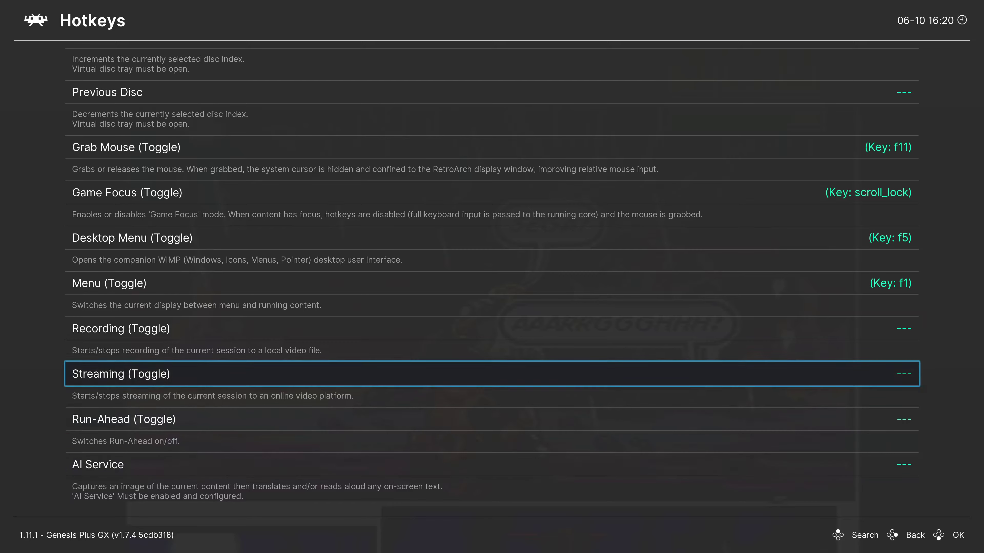
Start assigning a new binding to Menu (Toggle), currently F1
key(Up)
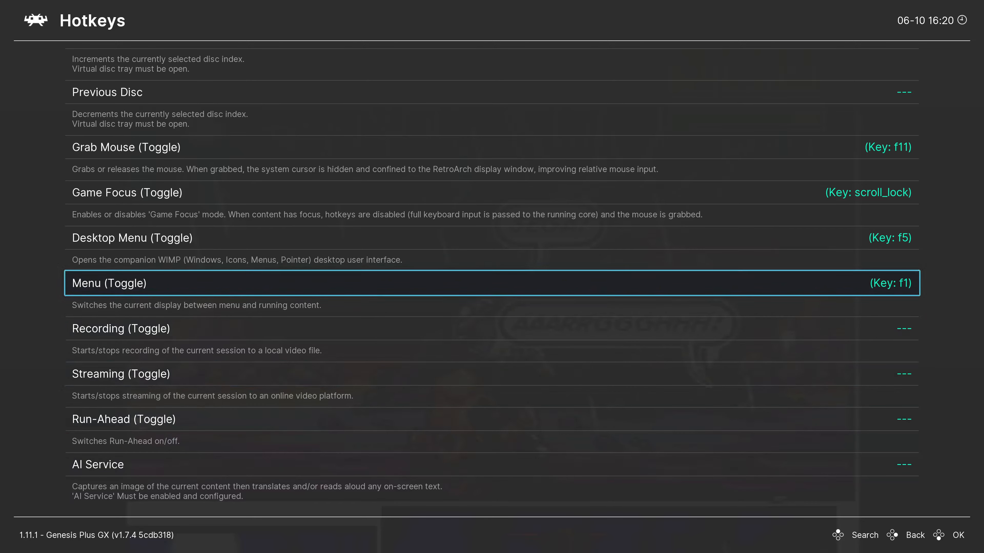
click(109, 283)
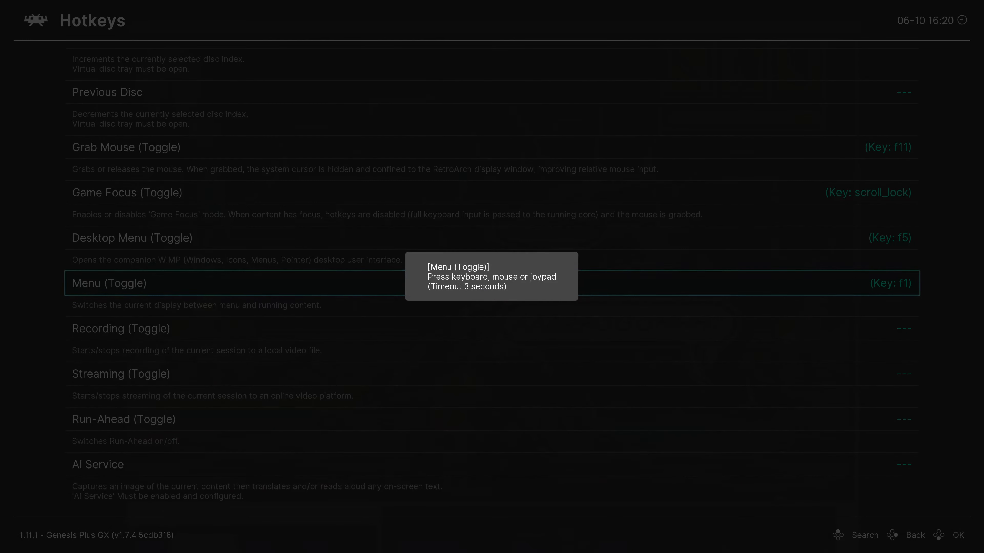